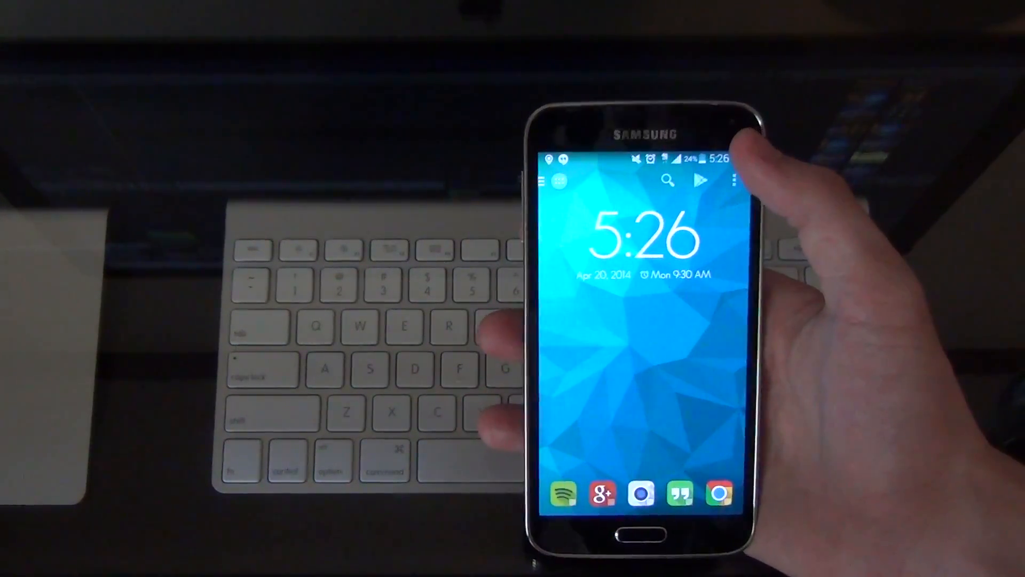
From the notification shade, go to Settings, About device, and its Status page.
left_click_drag(640, 151, 641, 295)
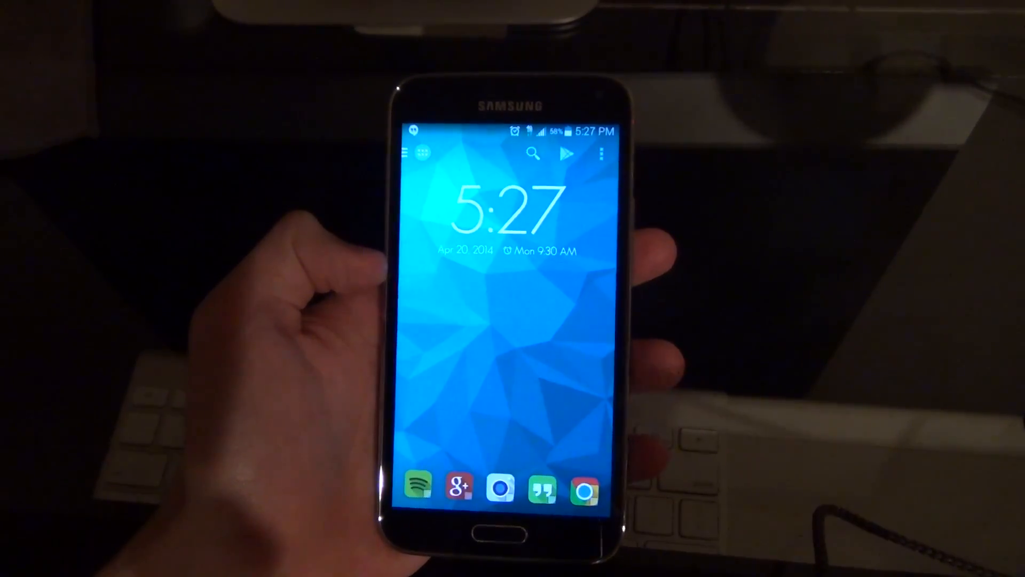
left_click_drag(510, 128, 510, 327)
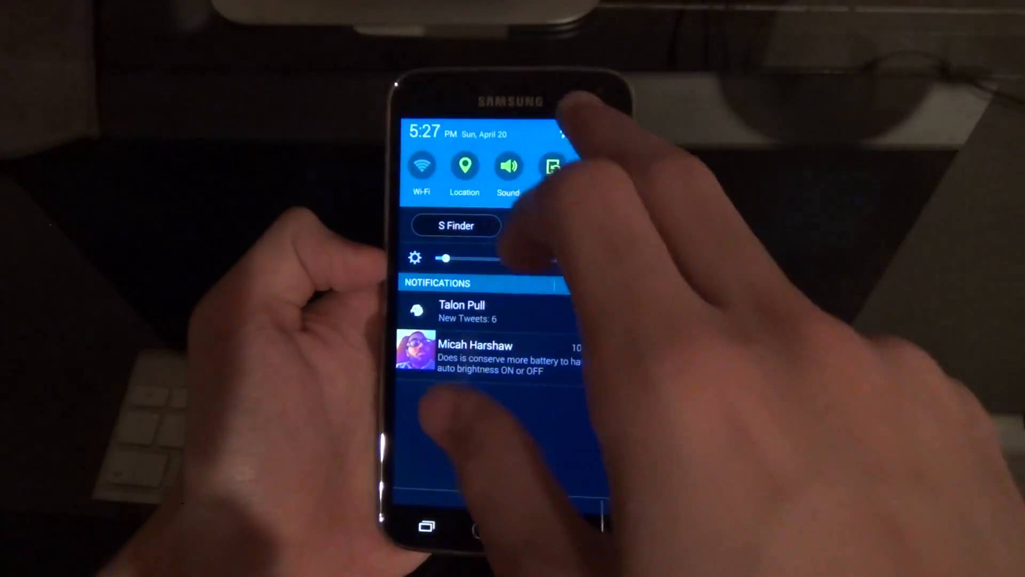
left_click(552, 165)
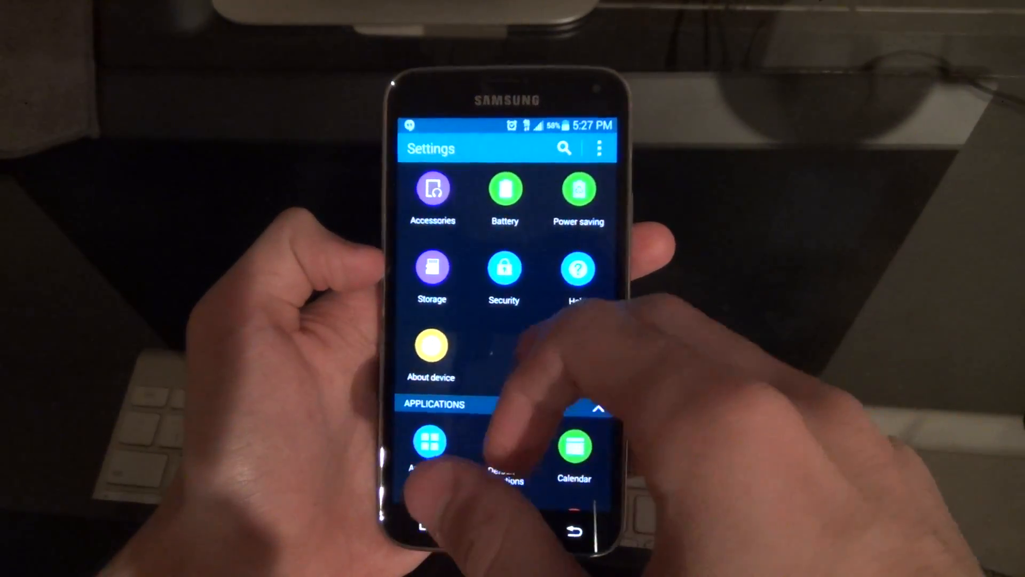
left_click(430, 353)
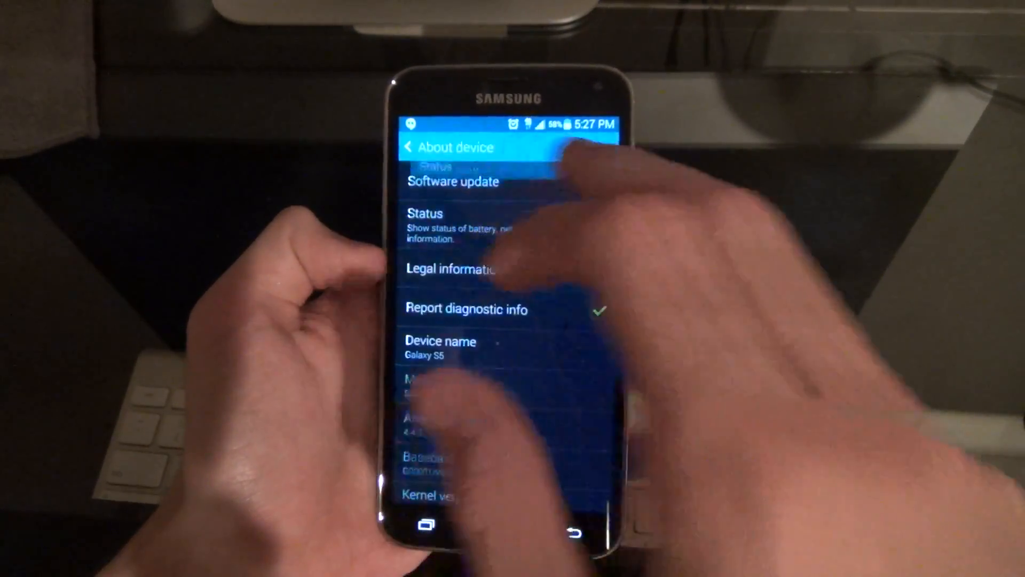
left_click(425, 222)
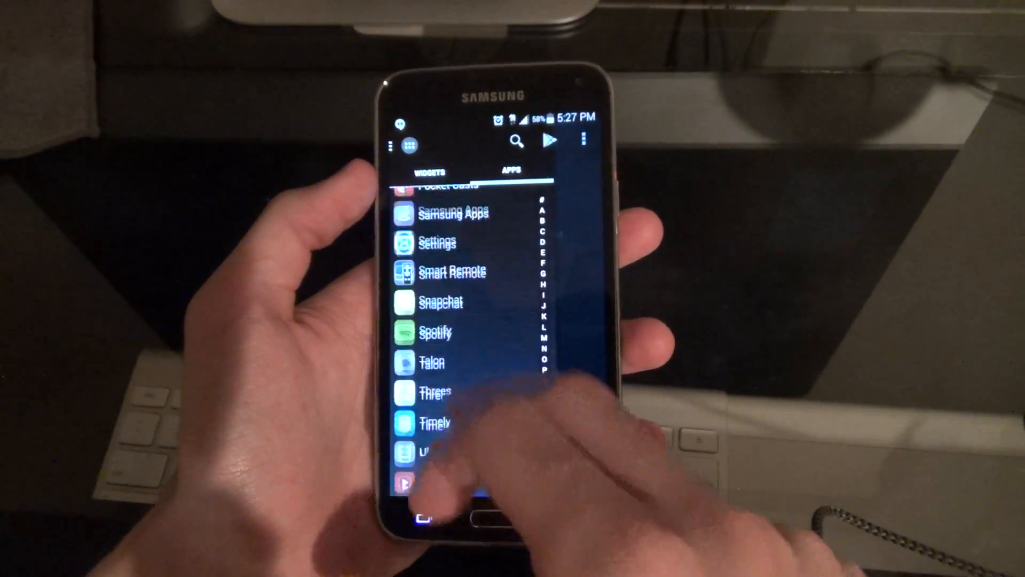
Scroll the app drawer to Phone, launch it, and switch to the Keypad.
scroll("down", 3)
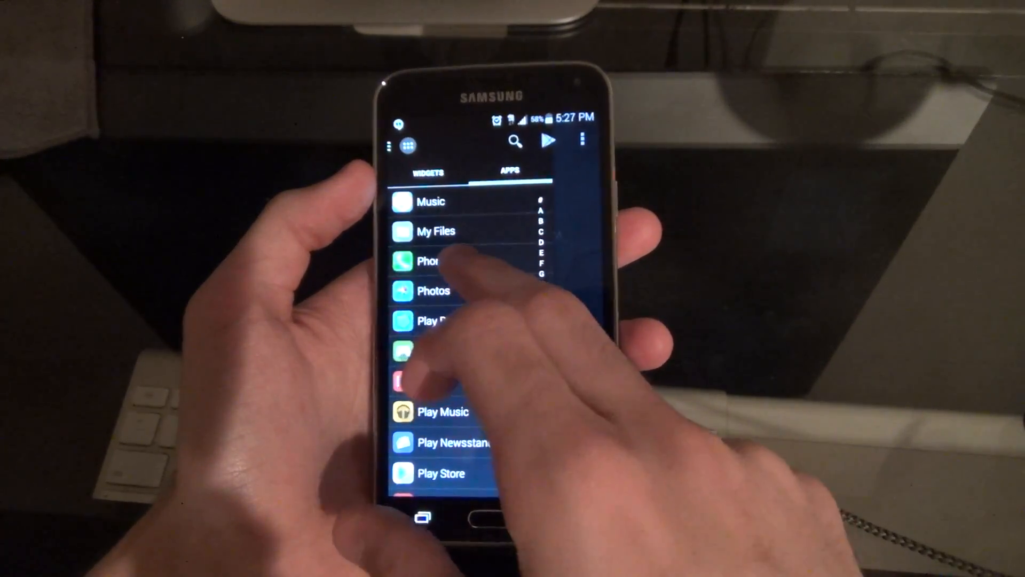
left_click(430, 261)
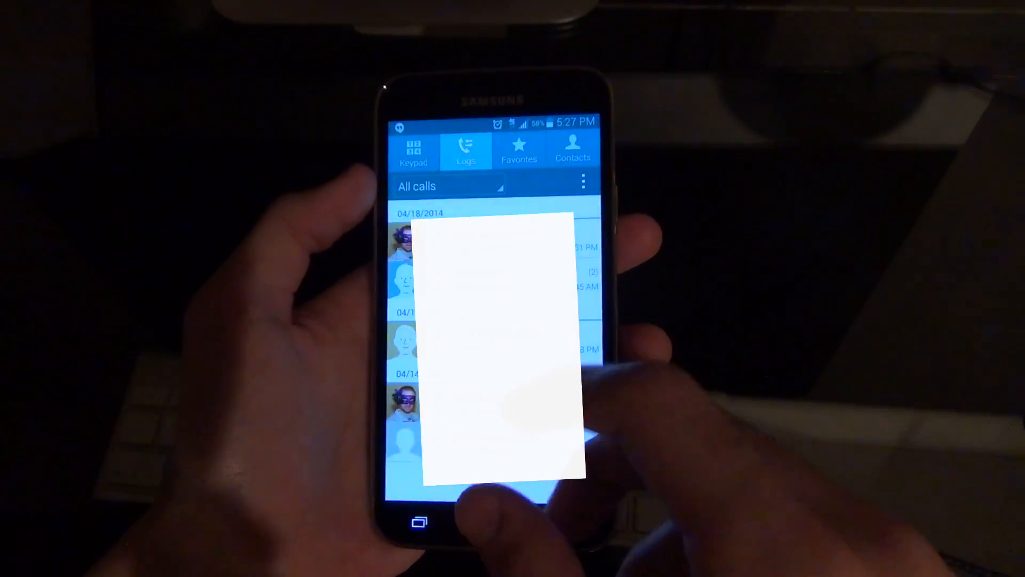
left_click(415, 151)
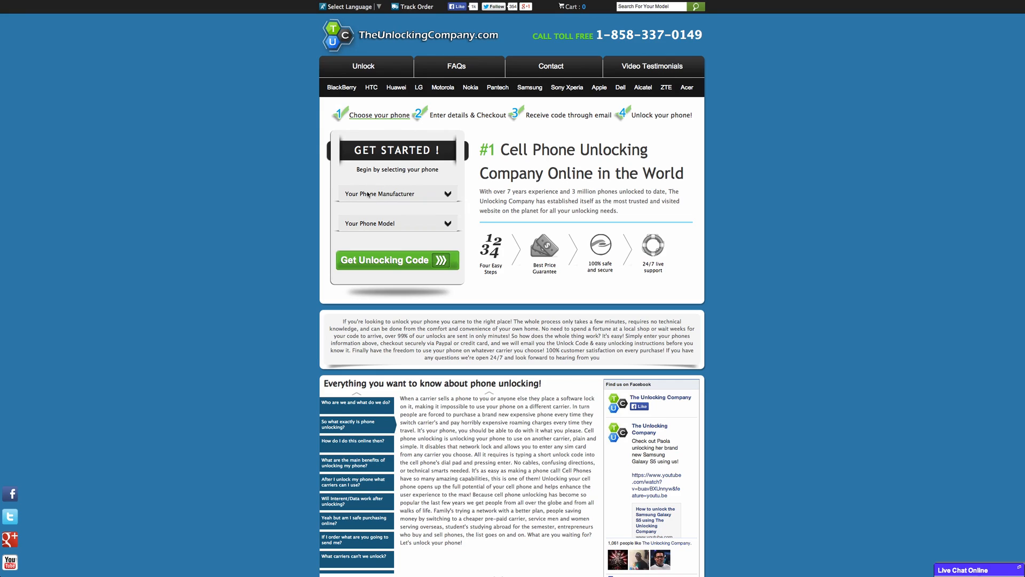
Pick Samsung, then scroll the model list to Samsung Galaxy S5 Unlock Code.
left_click(396, 193)
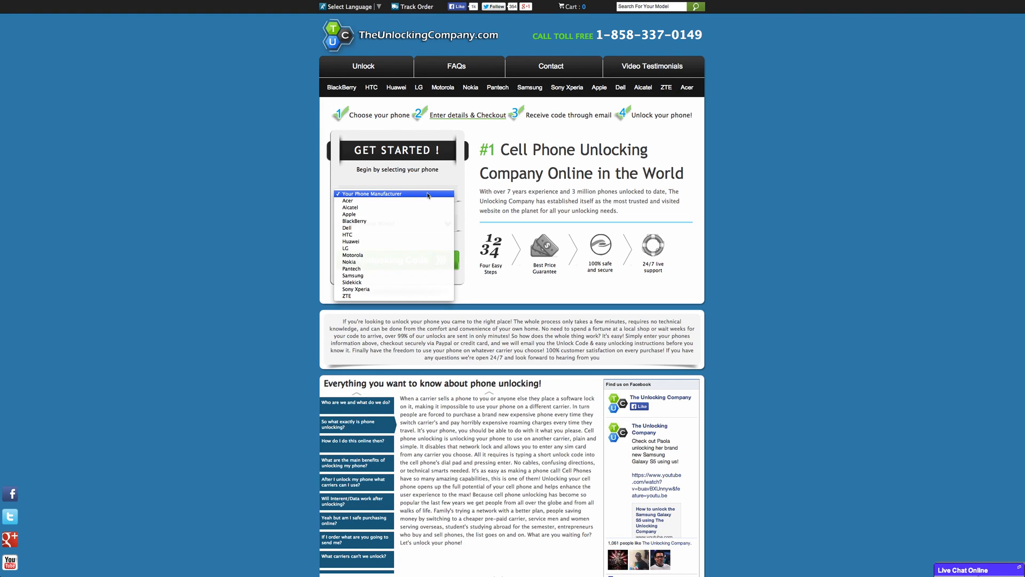
mouse_move(352, 282)
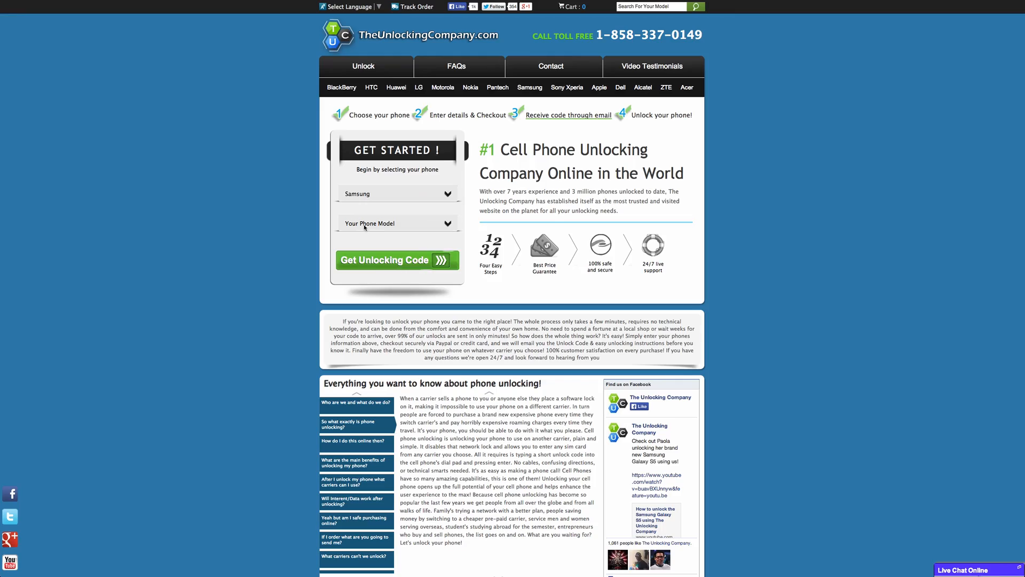
left_click(397, 223)
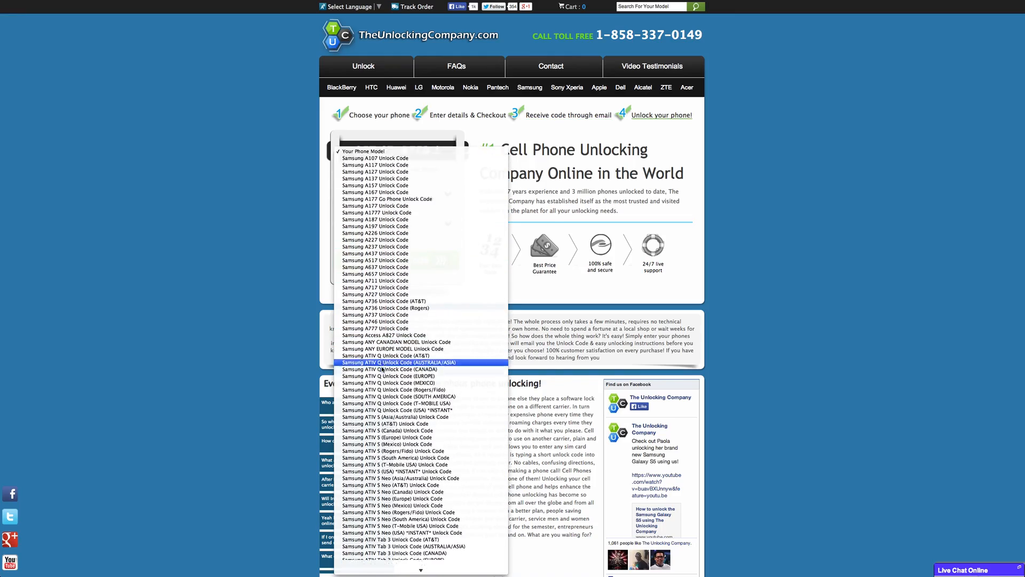
scroll("down", 3)
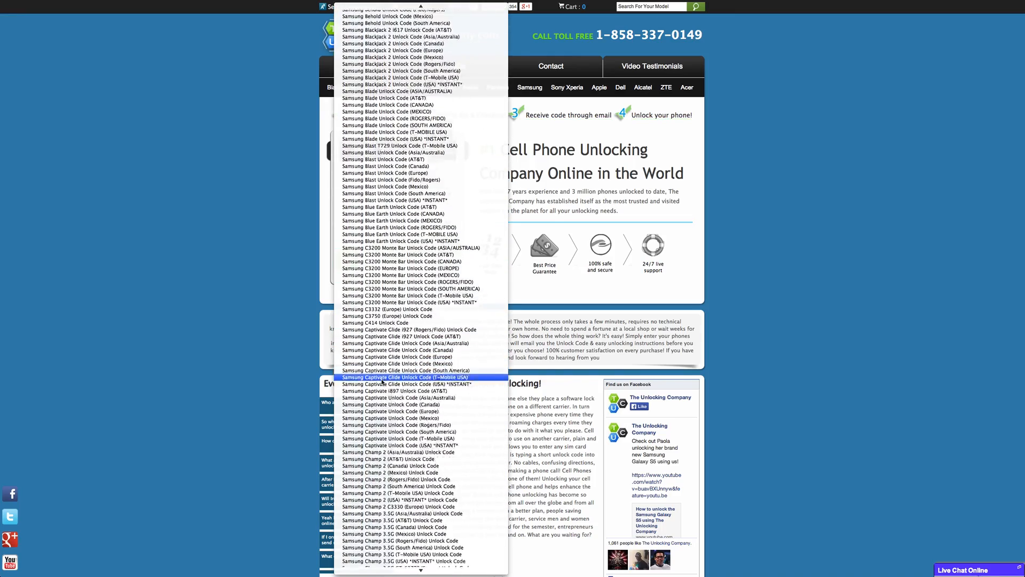
scroll("down", 3)
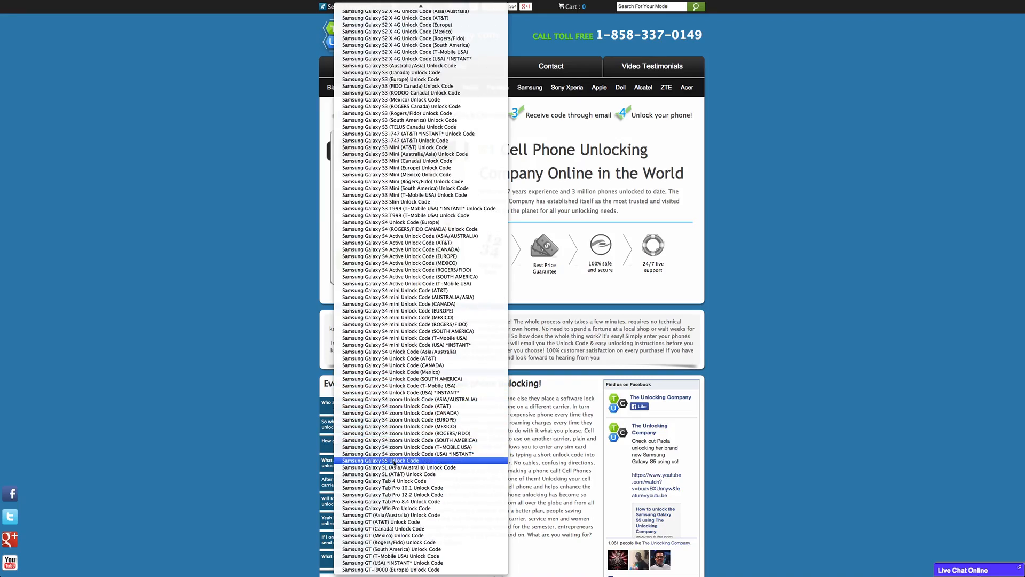
left_click(381, 460)
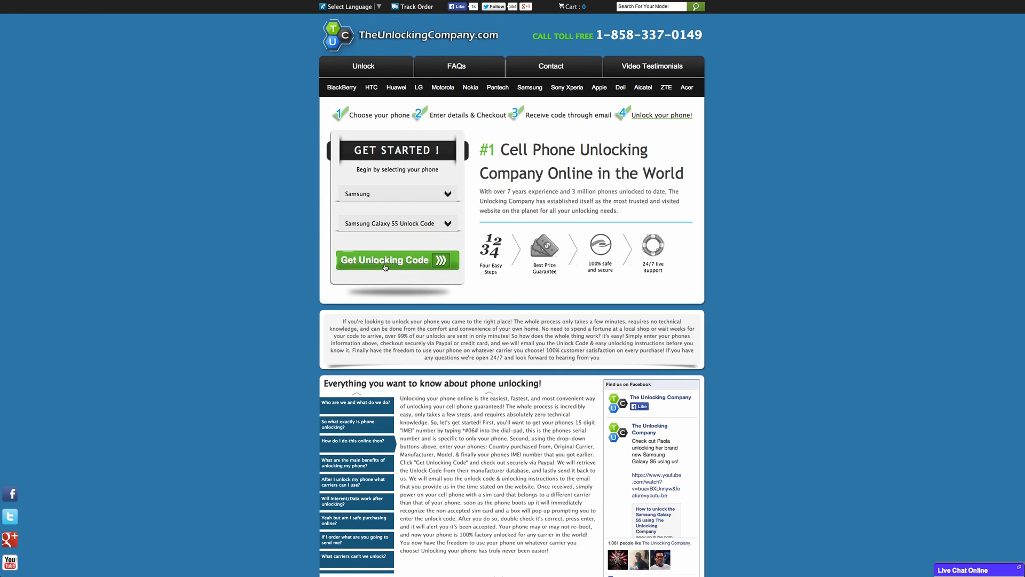
Continue to order details with United States and T-Mobile, then select the IMEI field.
left_click(396, 260)
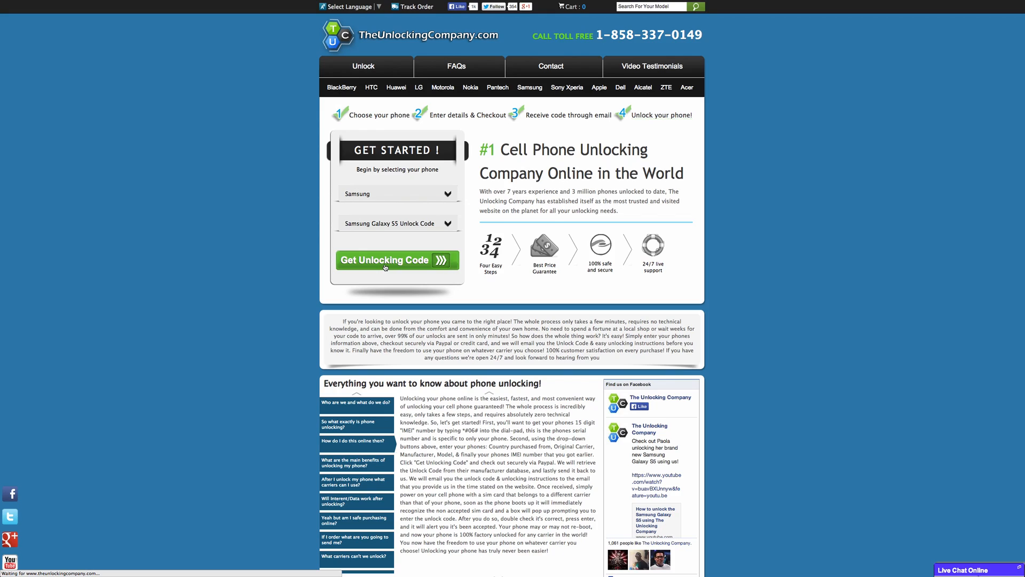
left_click(385, 260)
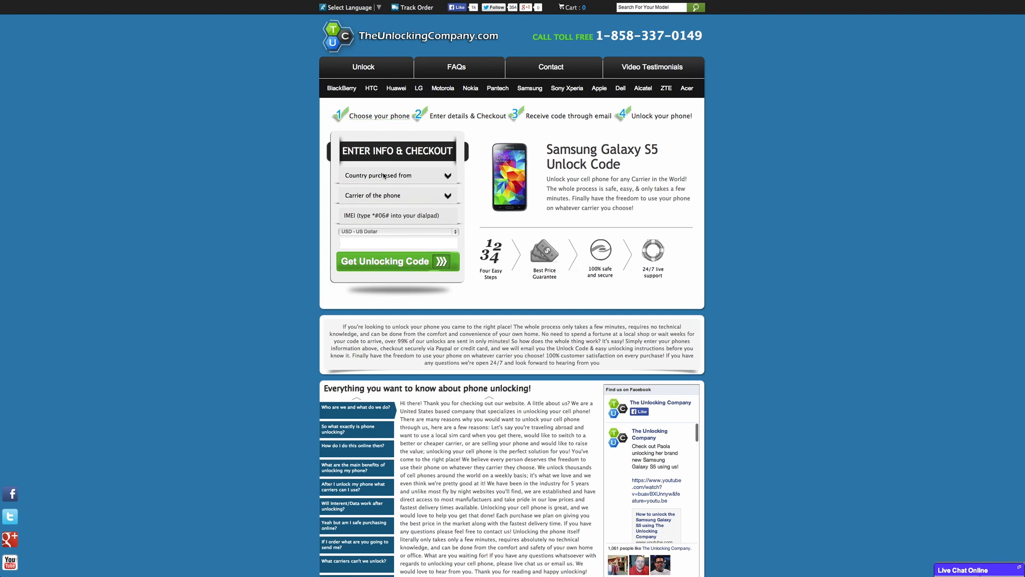
left_click(398, 175)
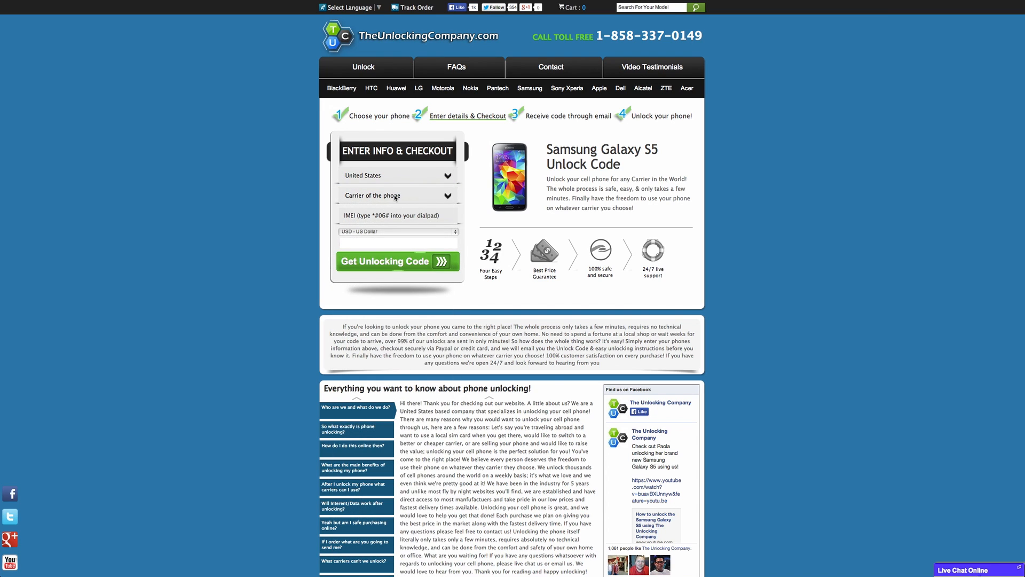
left_click(394, 194)
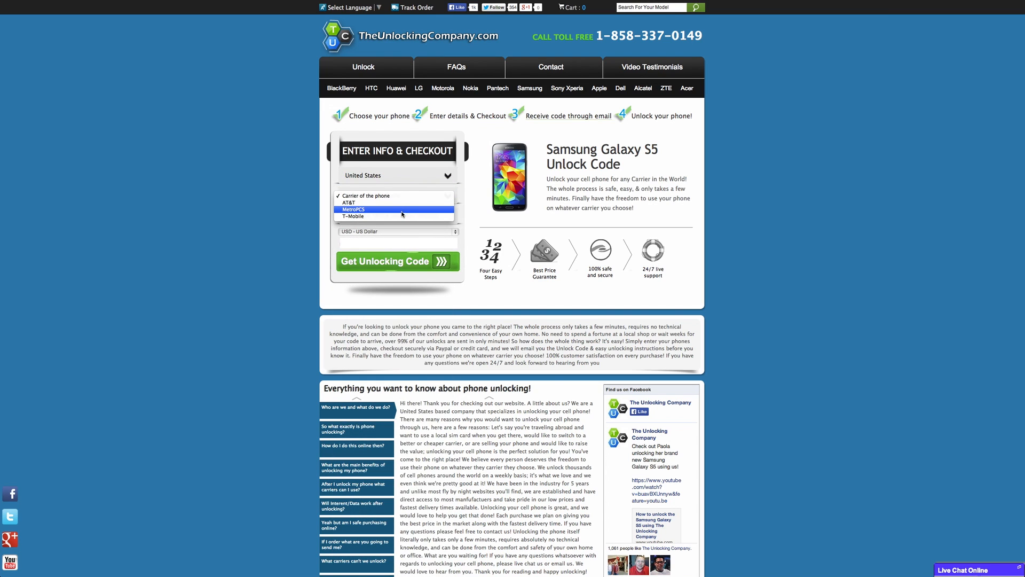
left_click(353, 216)
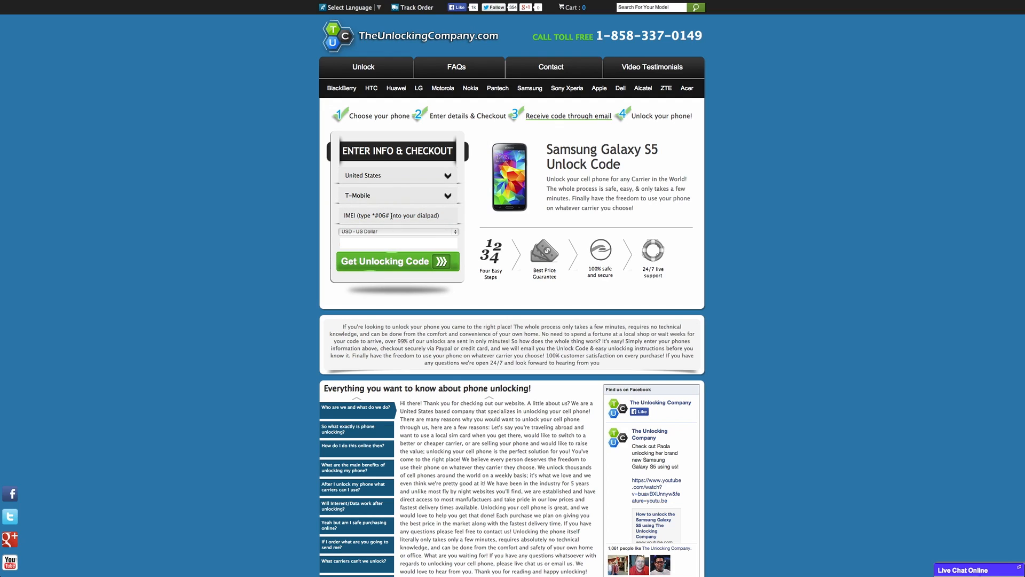
left_click(396, 215)
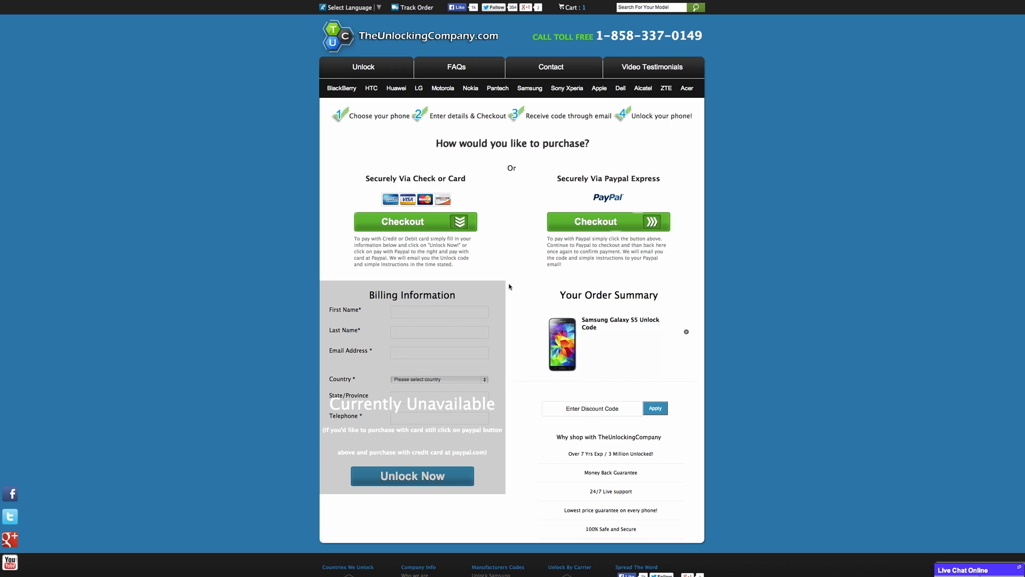
mouse_move(568, 116)
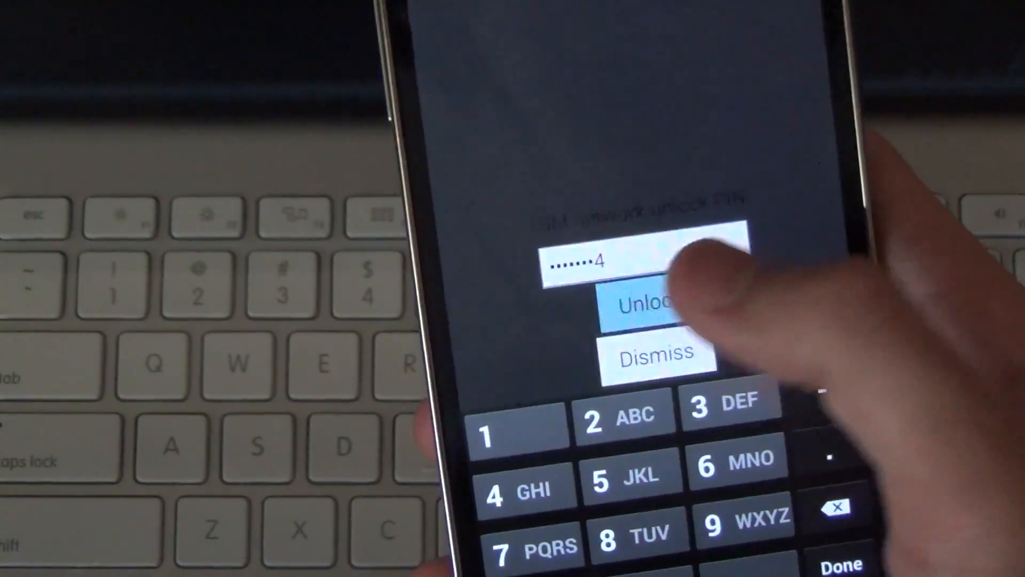
Submit the typed unlock code with the Unlock button.
left_click(647, 304)
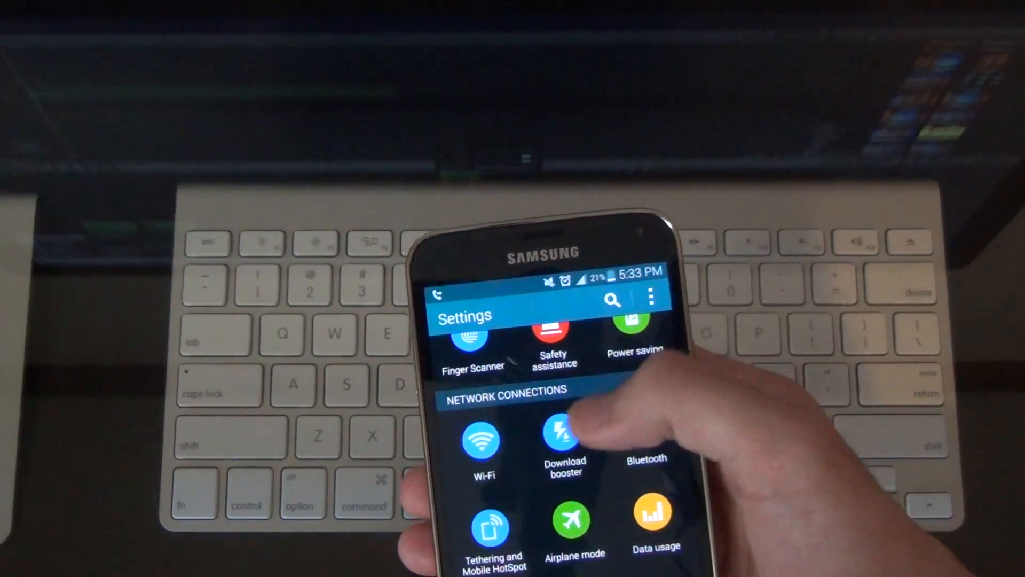
Scroll Settings to Network Connections and open More networks, then Mobile networks.
scroll("down", 3)
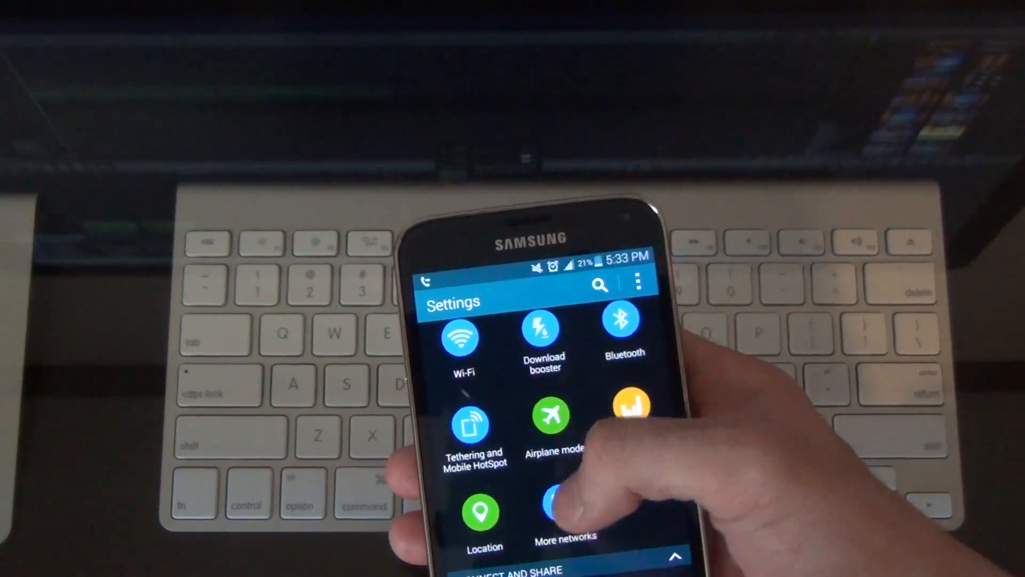
left_click(565, 510)
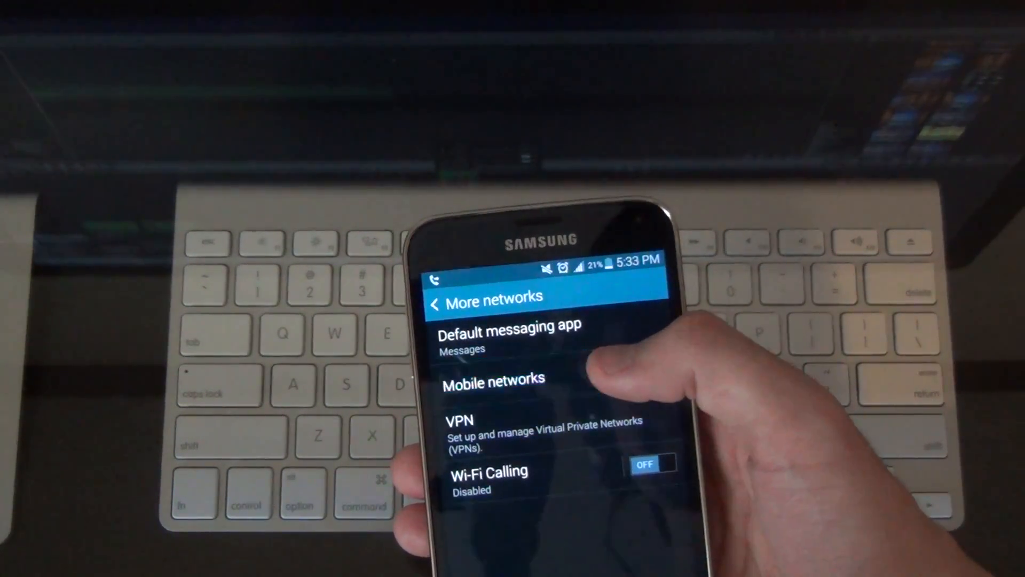
left_click(491, 377)
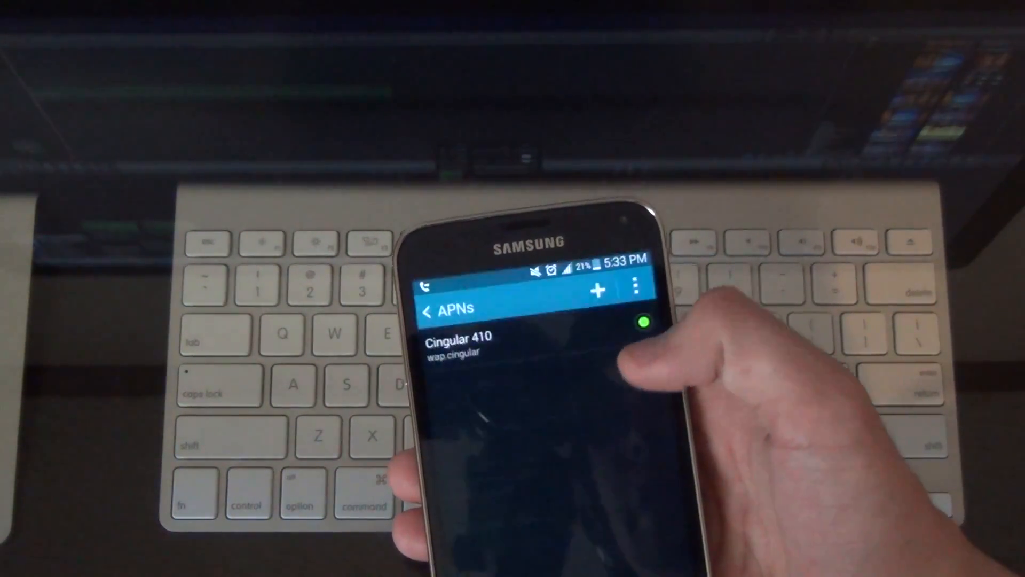